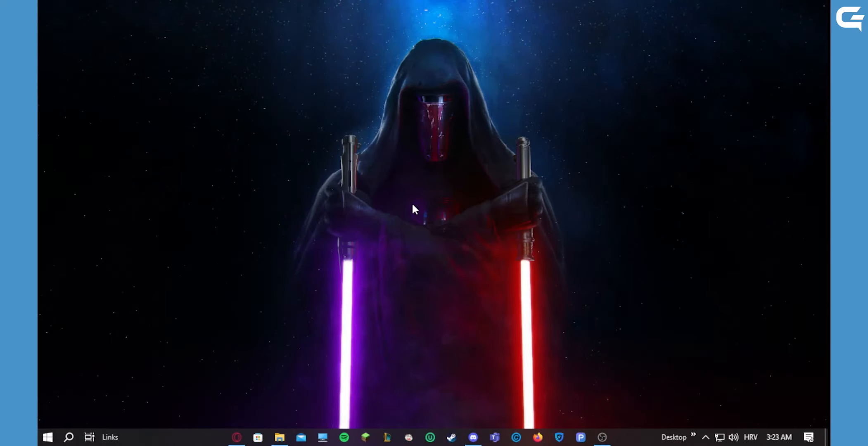
pyautogui.moveTo(471, 413)
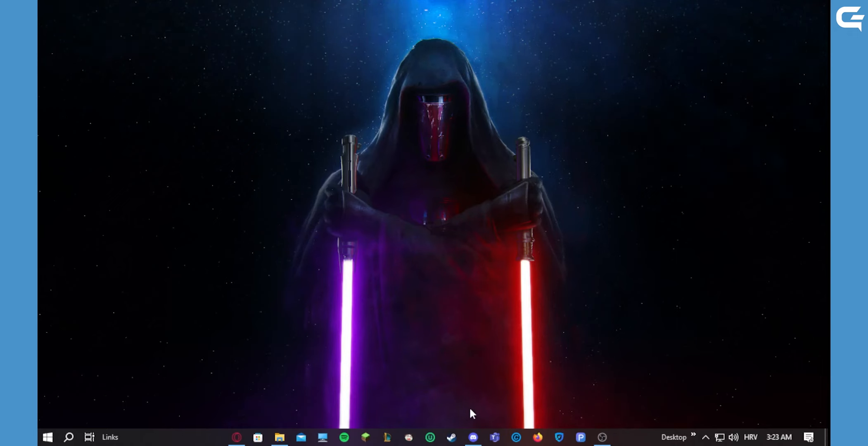
pyautogui.moveTo(379, 273)
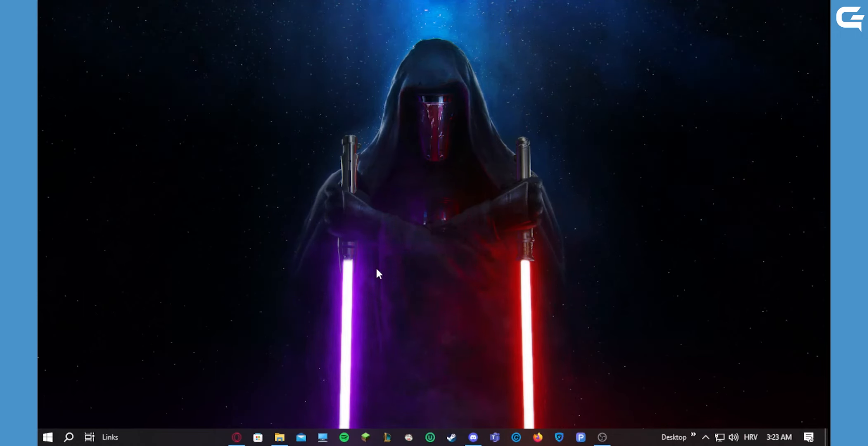
pyautogui.moveTo(479, 386)
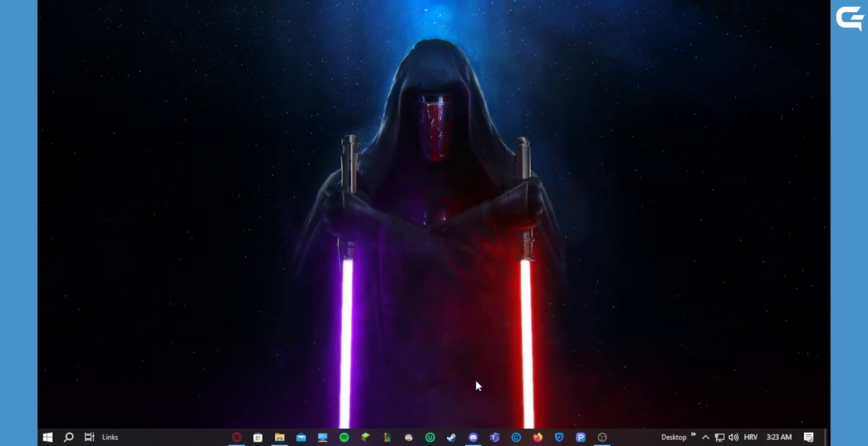
# Step: Bring Discord forward and open User Settings, scrolled to Activity Settings
pyautogui.click(473, 437)
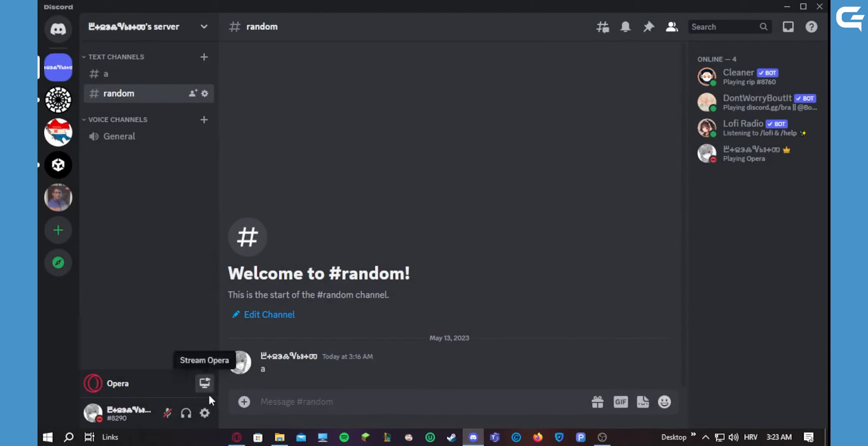
pyautogui.click(204, 413)
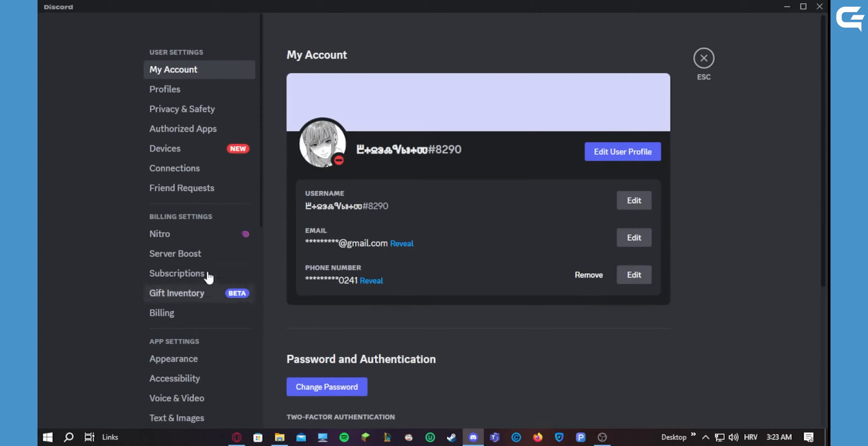
pyautogui.scroll(-3)
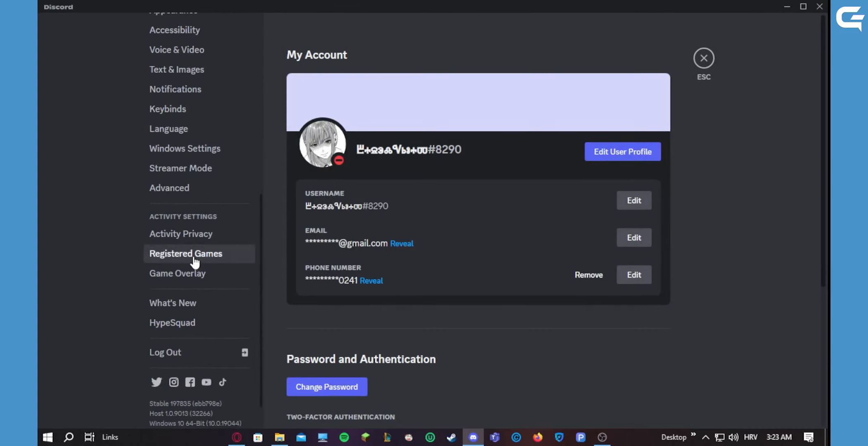
# Step: Open Registered Games and remove the Opera now-playing entry
pyautogui.click(185, 254)
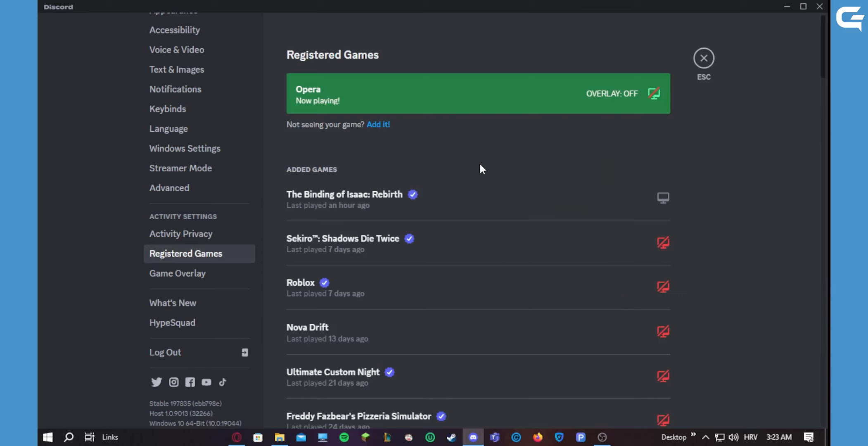
pyautogui.moveTo(669, 80)
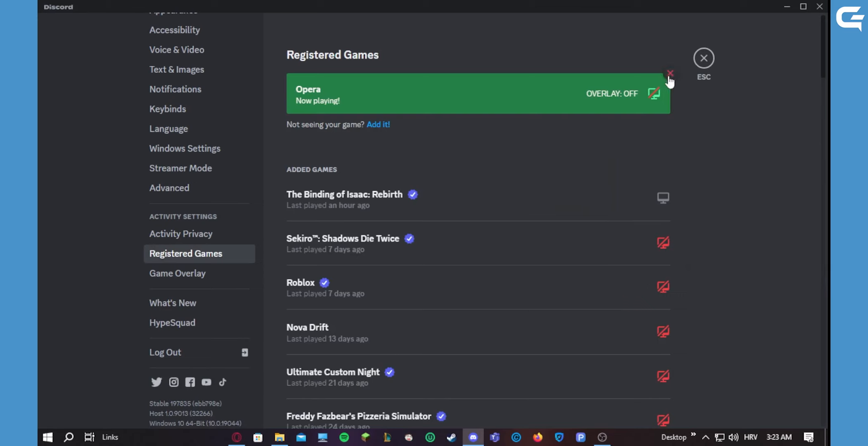
pyautogui.scroll(-3)
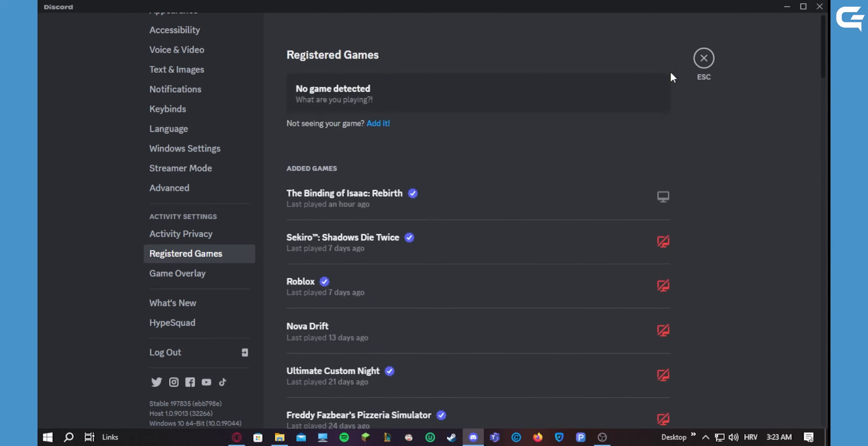
pyautogui.scroll(-3)
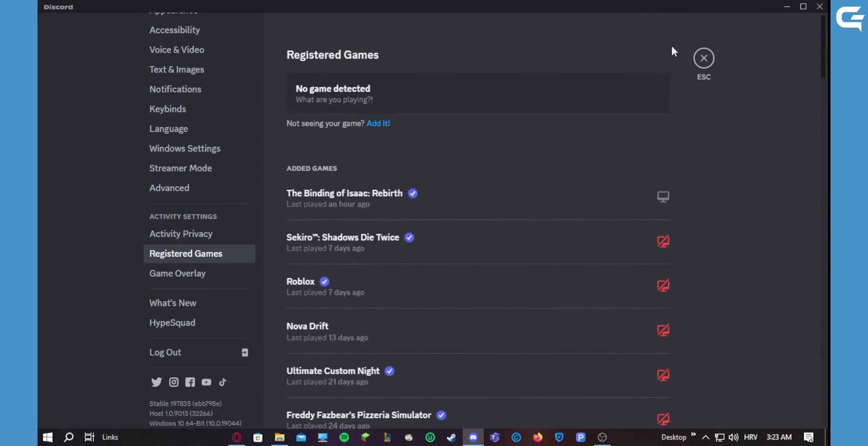
# Step: Close User Settings to return to #random without the Playing Opera status
pyautogui.click(703, 57)
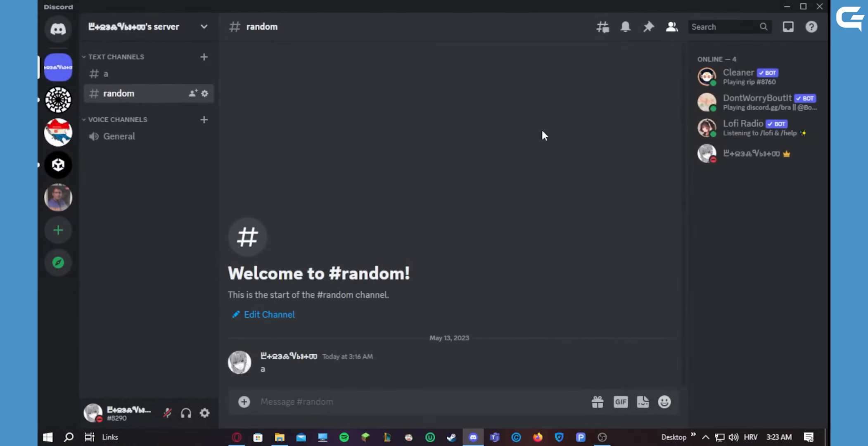
pyautogui.moveTo(525, 145)
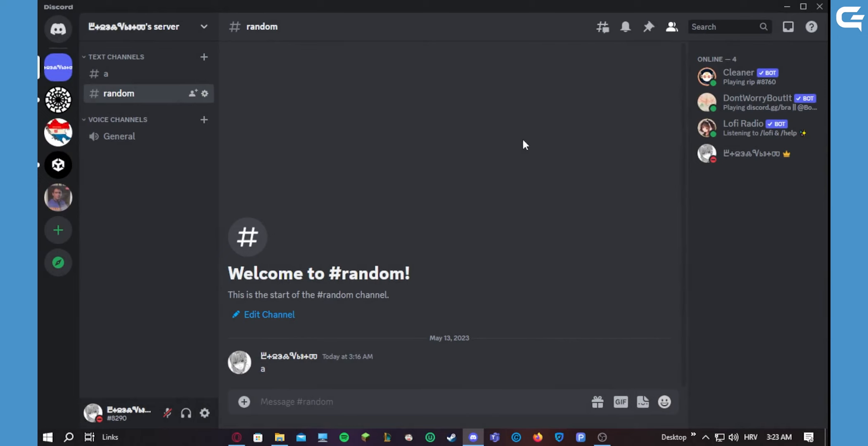
pyautogui.moveTo(759, 154)
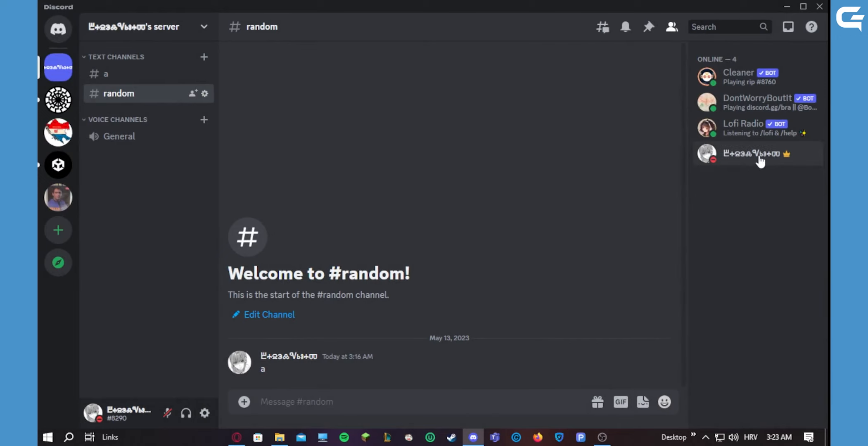
pyautogui.moveTo(470, 199)
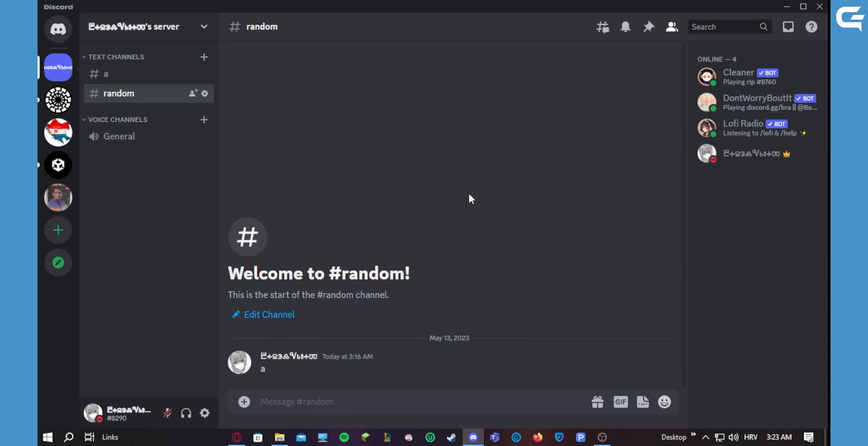
pyautogui.moveTo(474, 196)
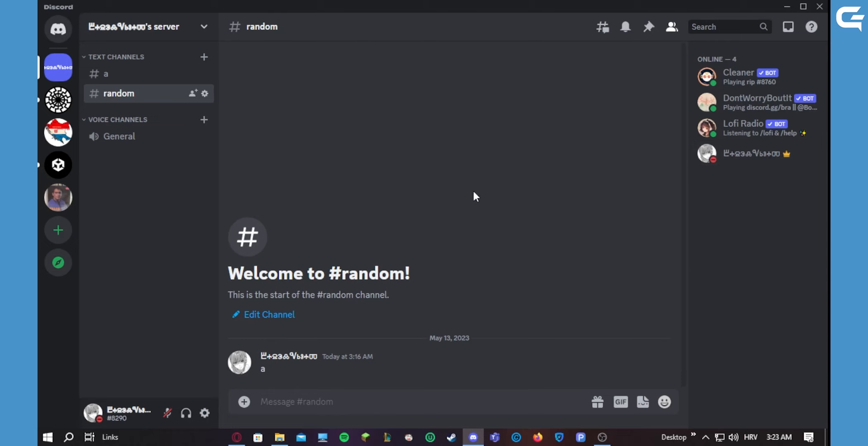
pyautogui.moveTo(432, 216)
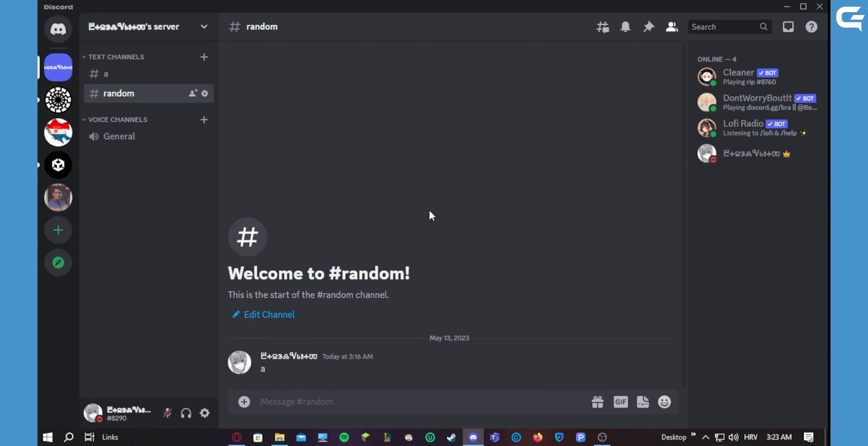
pyautogui.moveTo(457, 242)
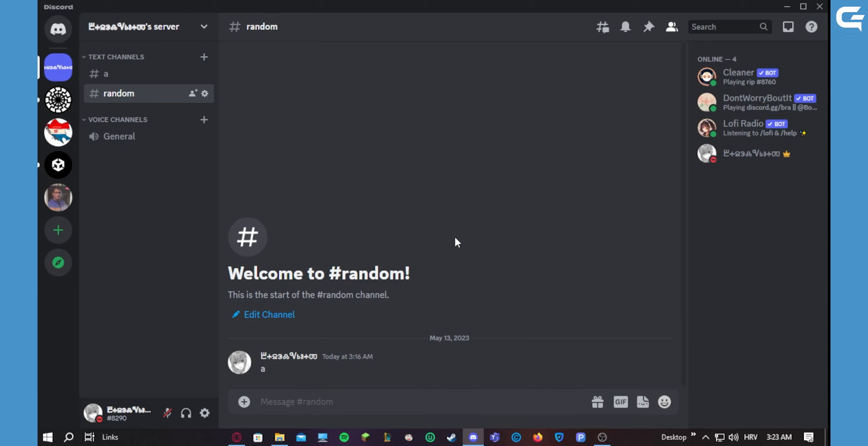